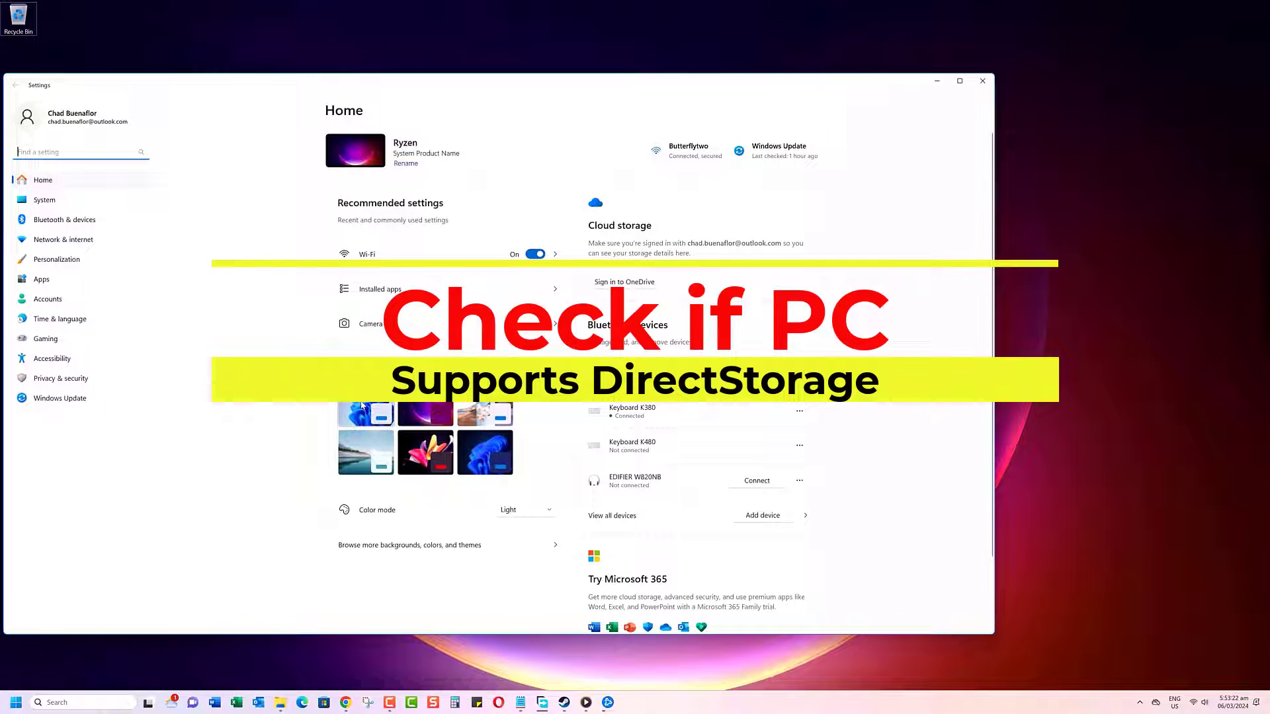
Open the System page in Windows Settings, then bring up the Xbox Game Bar.
click(44, 200)
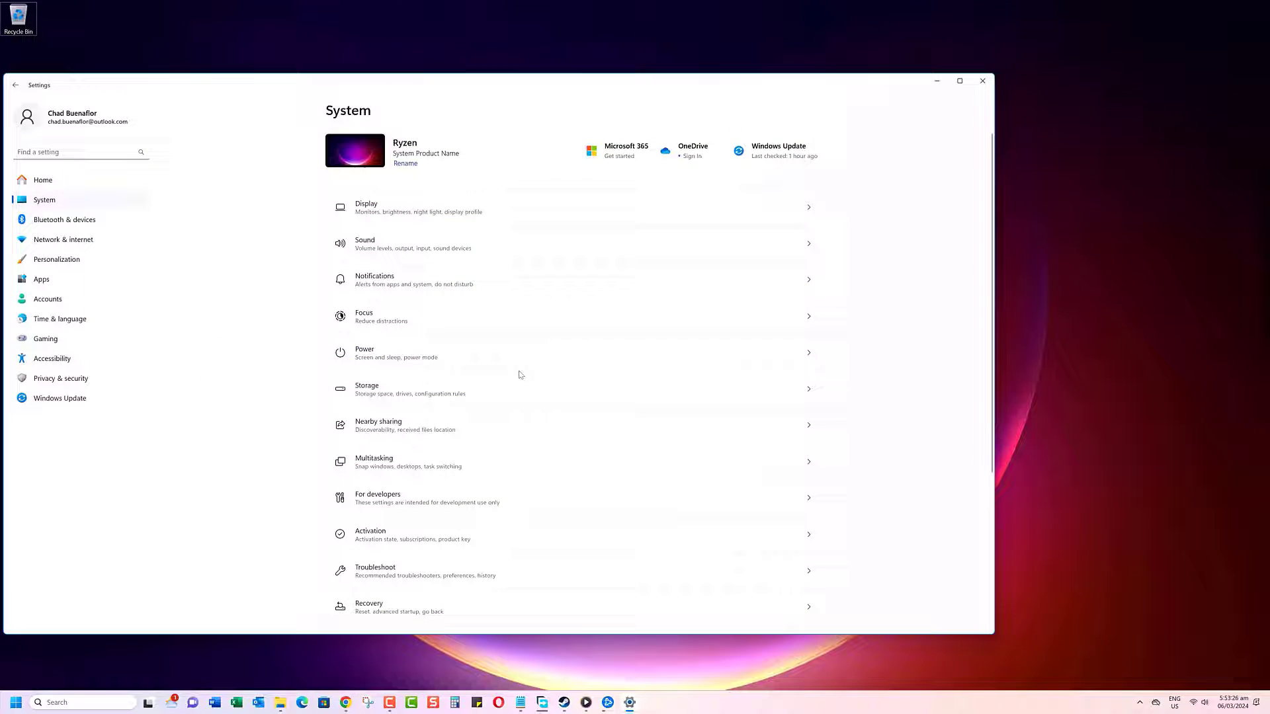
click(365, 389)
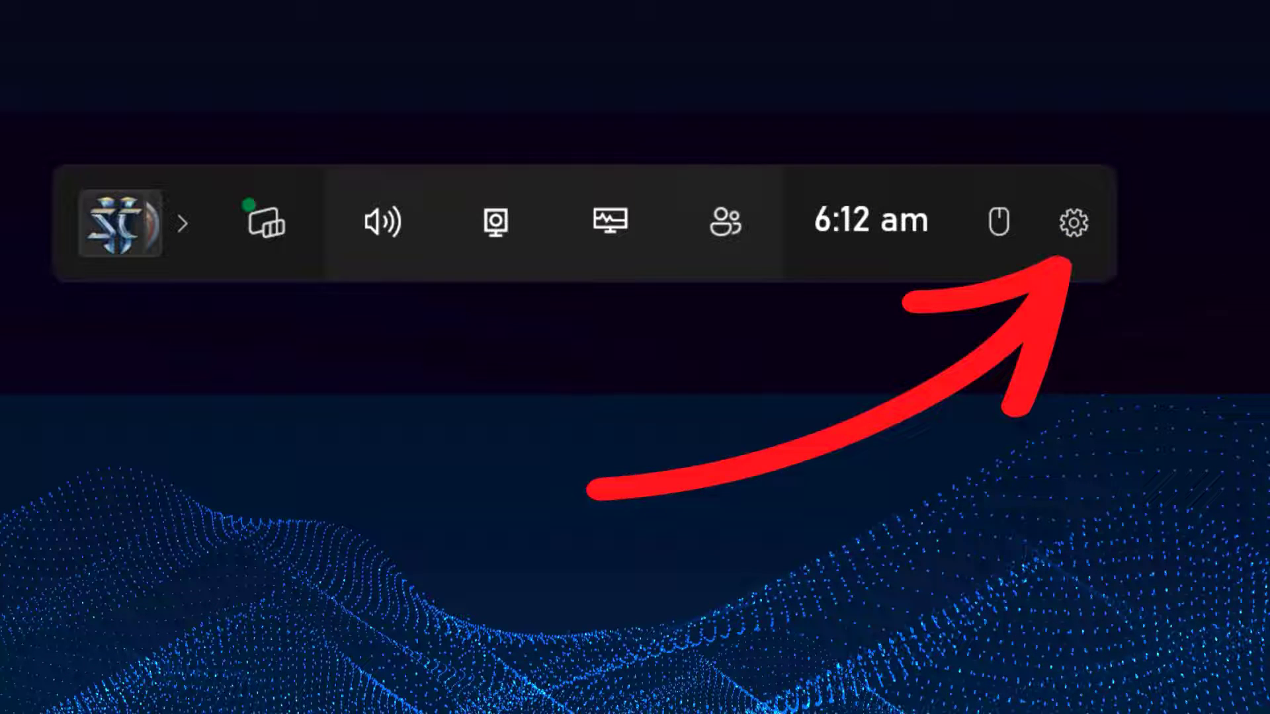
Open Game Bar settings on Gaming features to view DirectStorage support for GPU, OS and drives.
click(1074, 221)
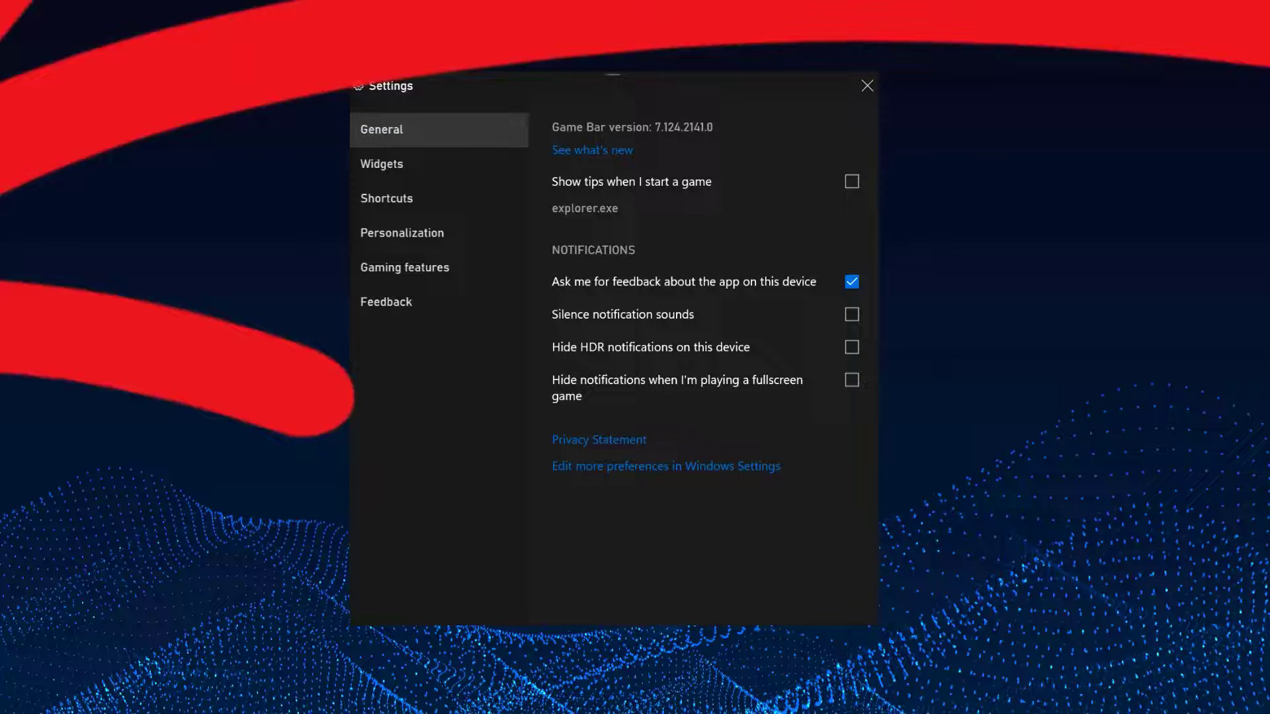
click(404, 267)
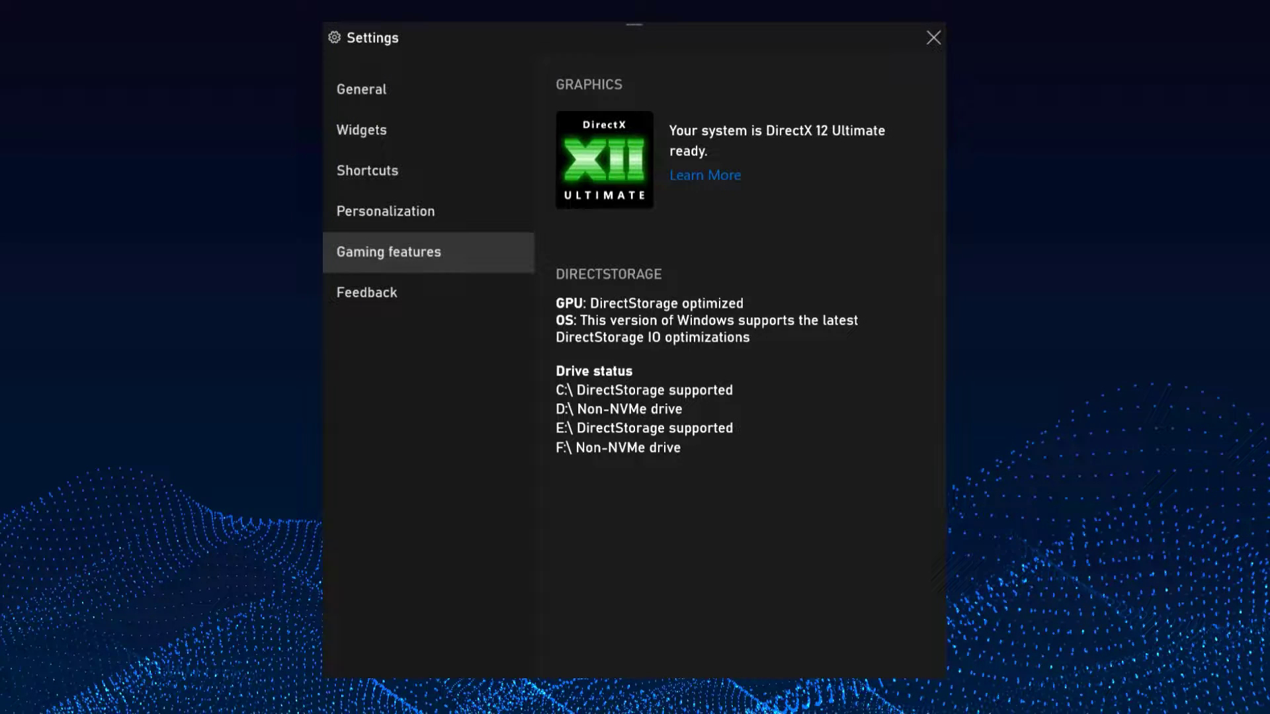
Open the Steam Library and scroll through the All Games collection of 106 titles.
click(932, 38)
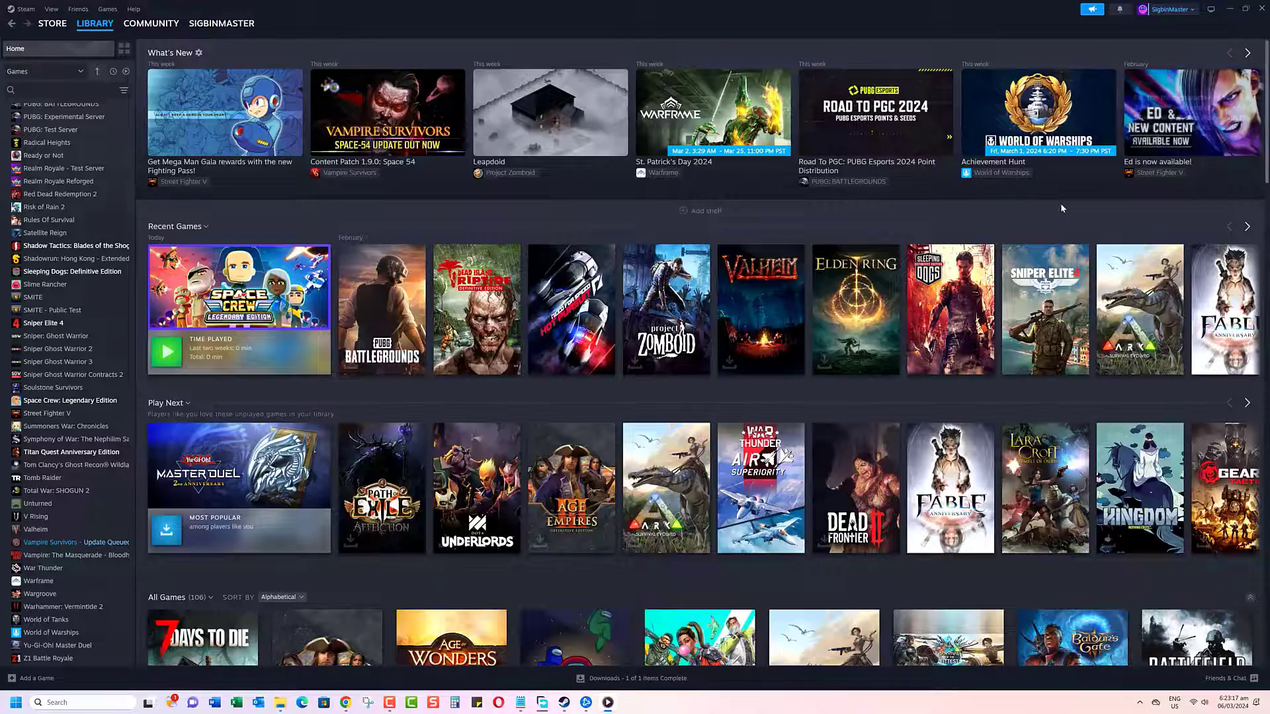
scroll(down, 3)
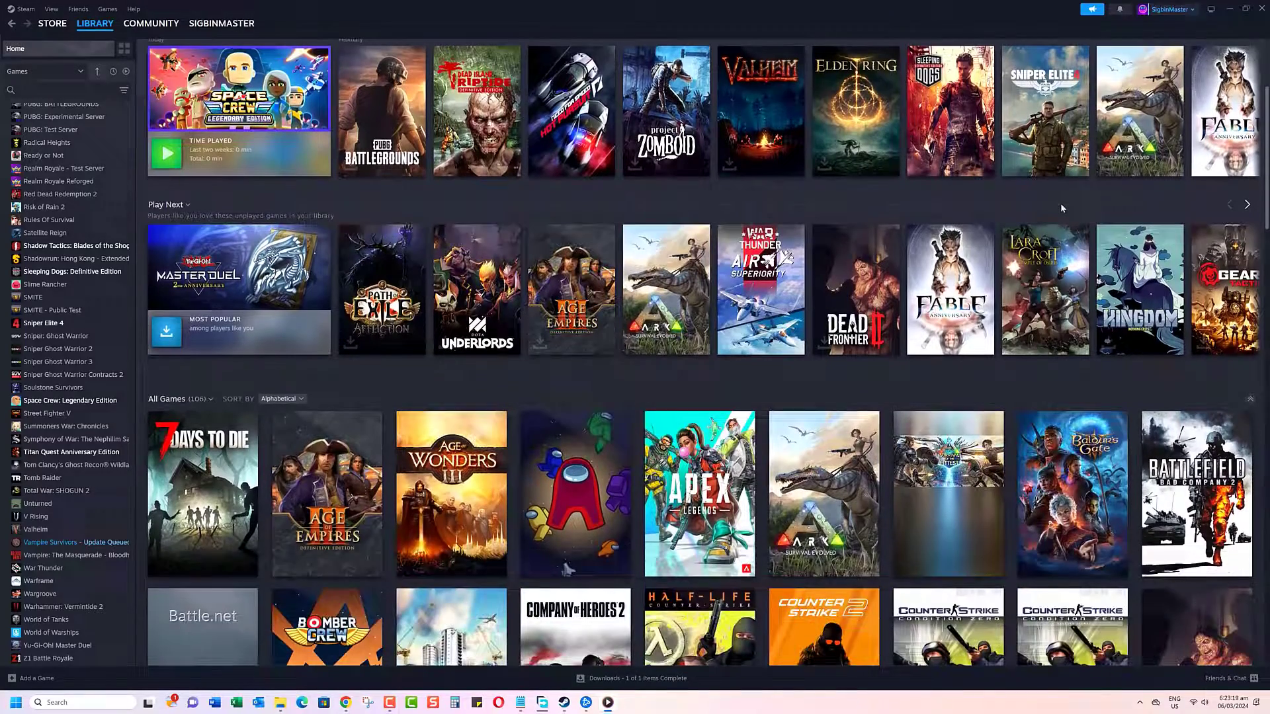
scroll(down, 3)
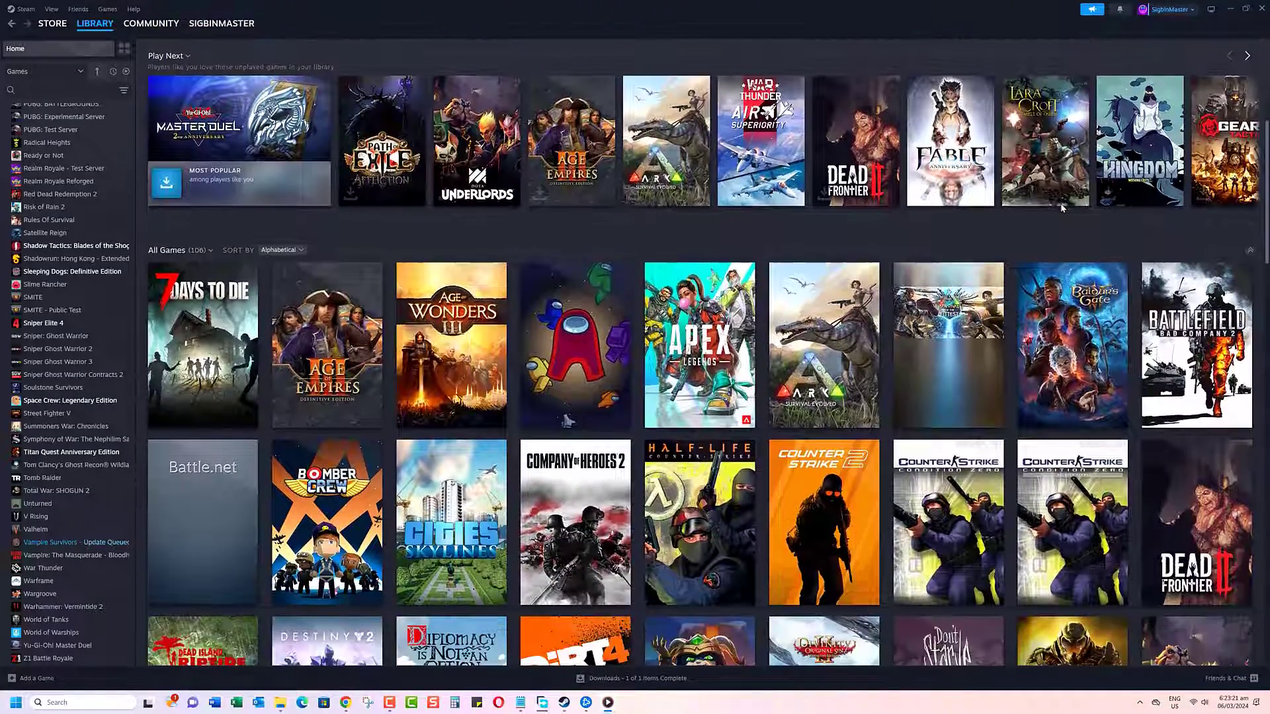
scroll(down, 3)
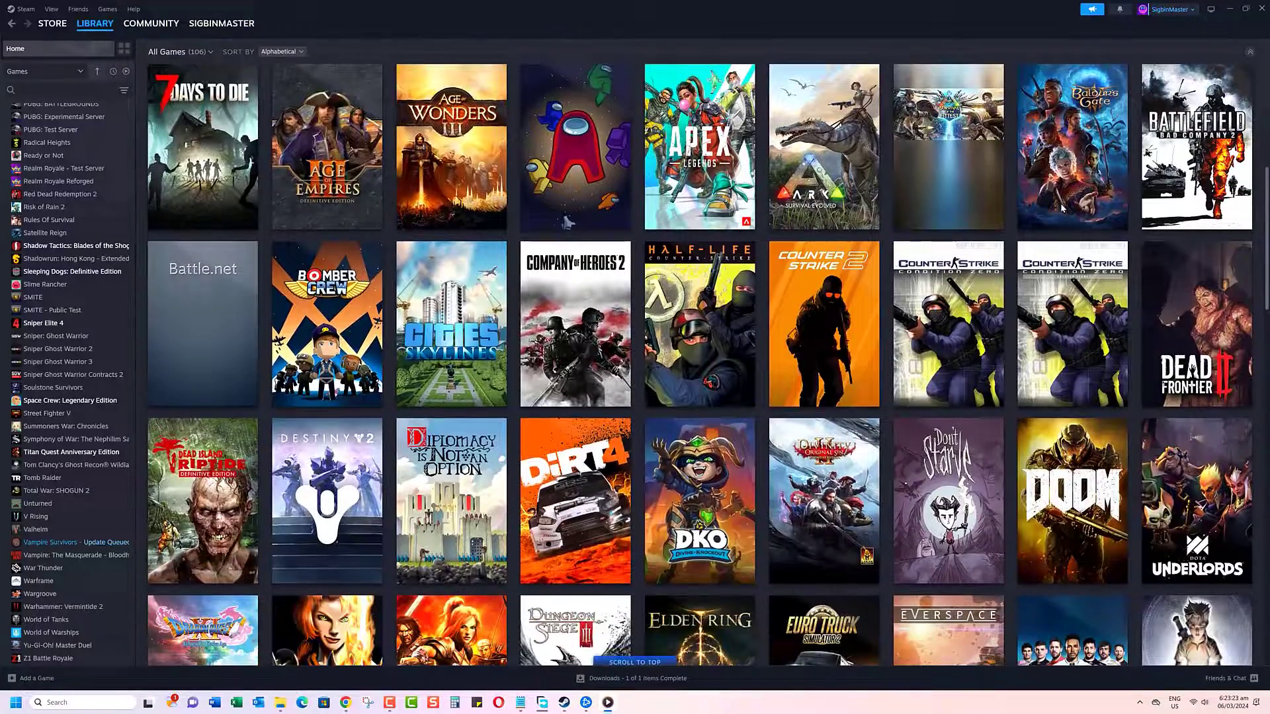
scroll(down, 3)
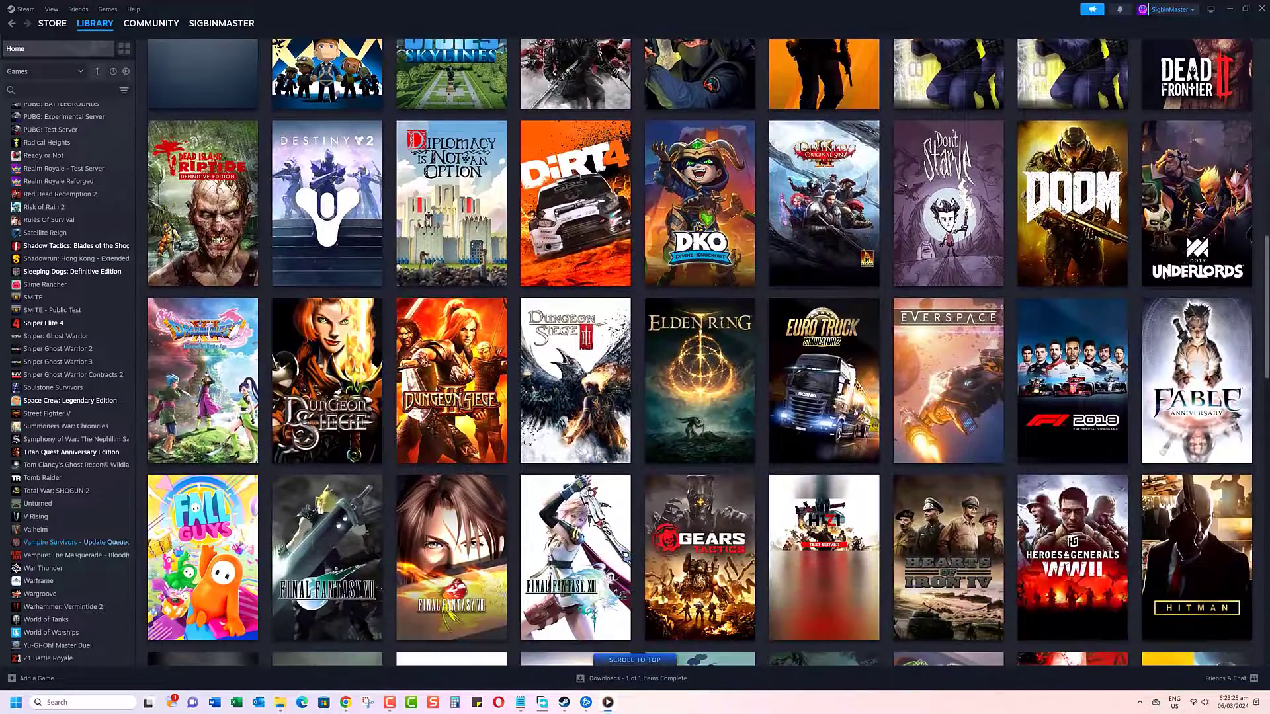